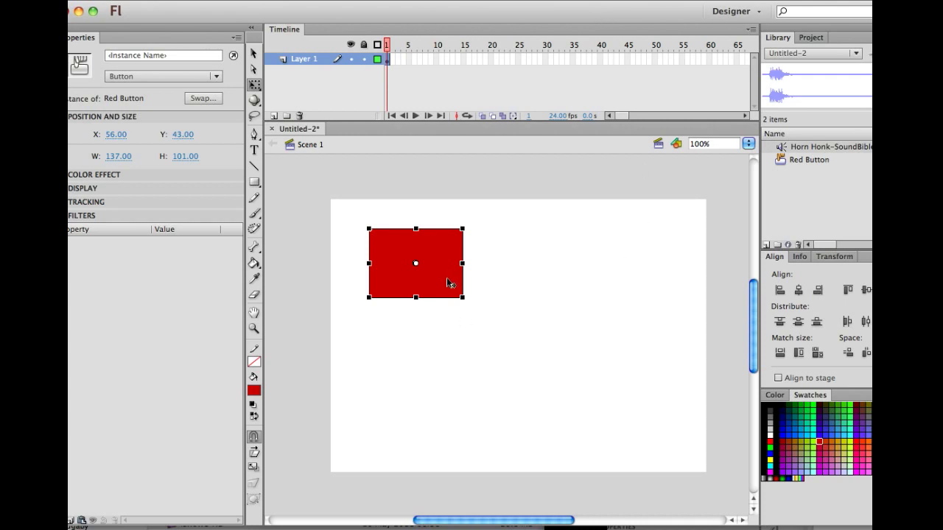
# - Inspect the Red Button symbol, return to Scene 1, and drag the button to the stage bottom
pyautogui.doubleClick(415, 263)
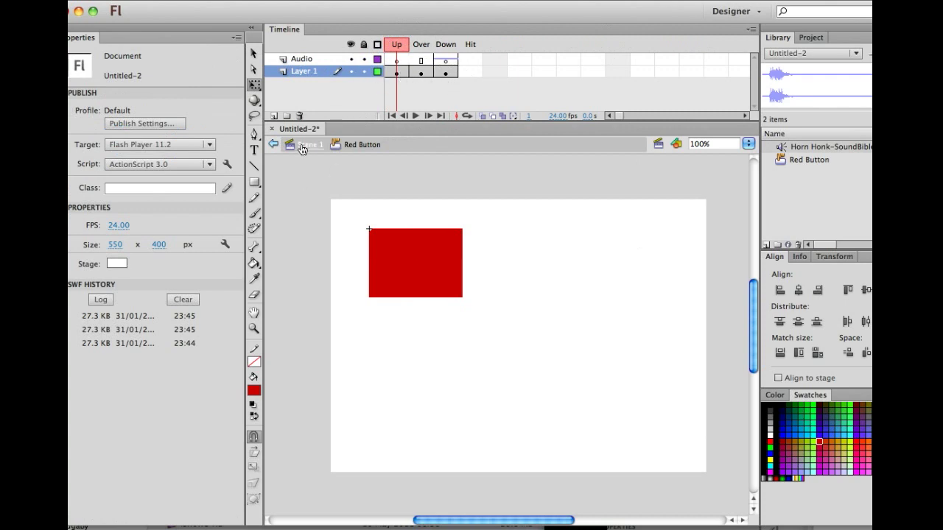
pyautogui.click(310, 145)
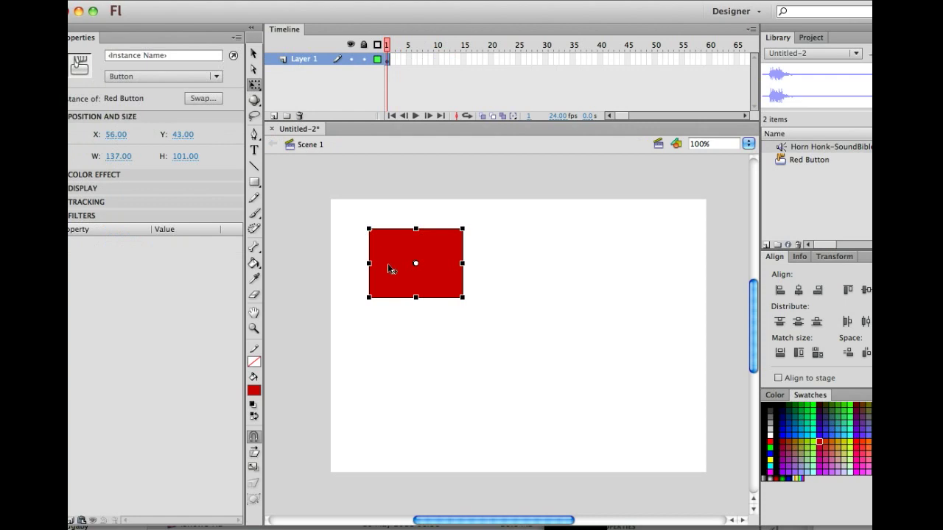
pyautogui.moveTo(415, 264); pyautogui.dragTo(415, 438)
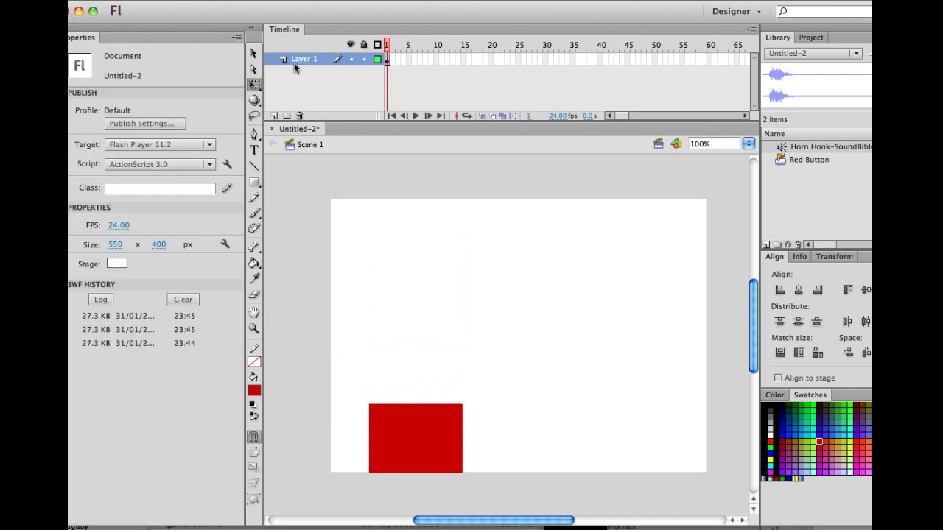
# - Rename Layer 1 to 'button 1' and add a new layer named 'animation' above it
pyautogui.click(387, 58)
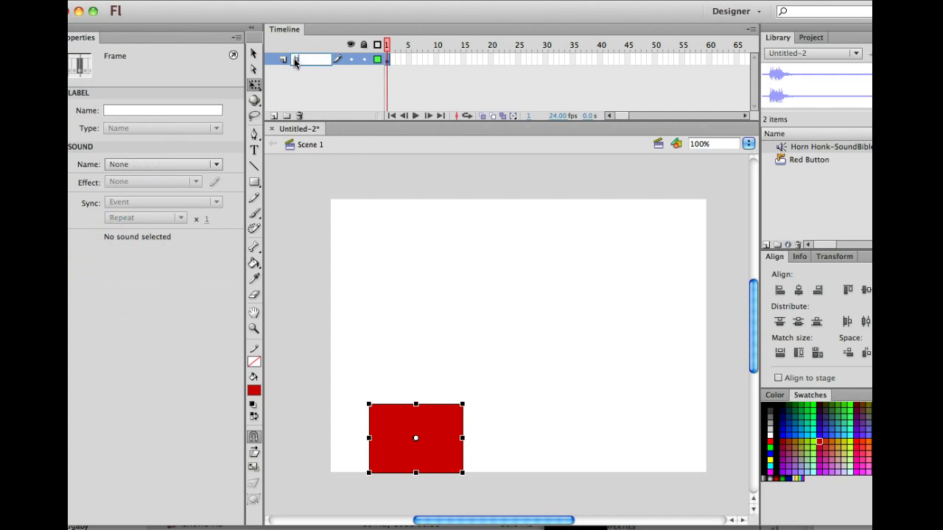
pyautogui.write('button 1')
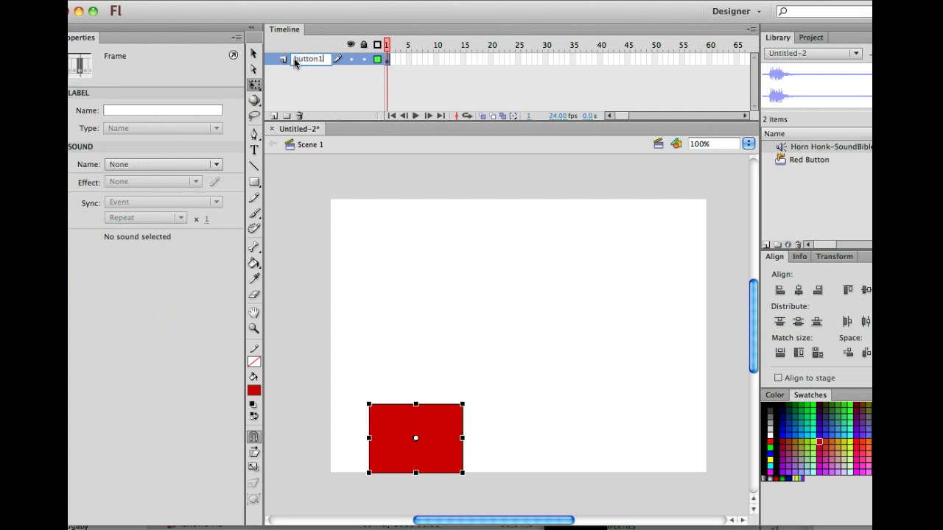
pyautogui.moveTo(273, 116)
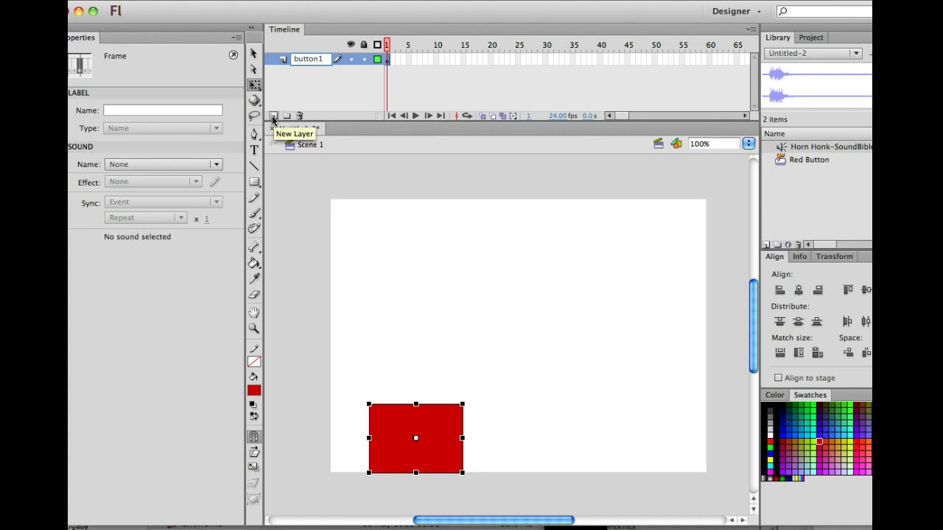
pyautogui.click(274, 116)
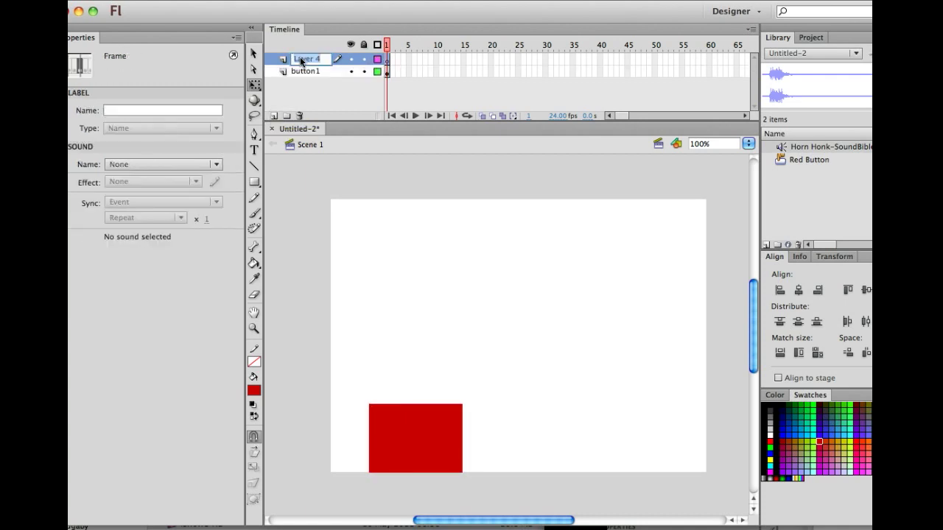
pyautogui.write('animation')
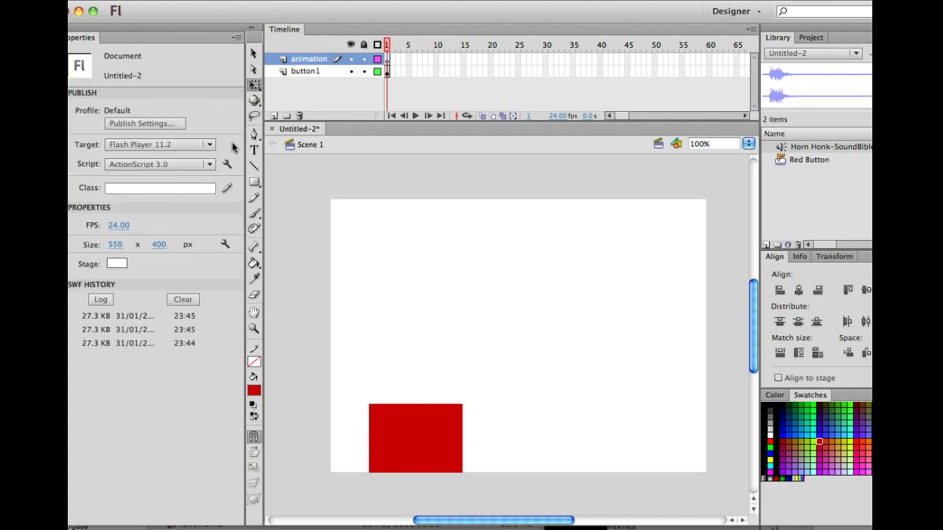
# - Draw a tall red rectangle on the animation layer, then move button1 above it and hide it
pyautogui.click(254, 181)
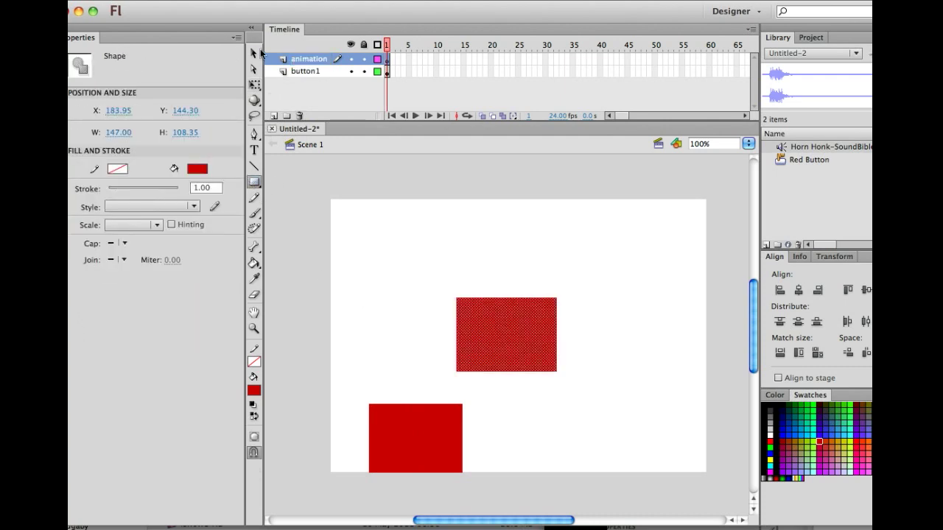
pyautogui.moveTo(505, 333); pyautogui.dragTo(429, 358)
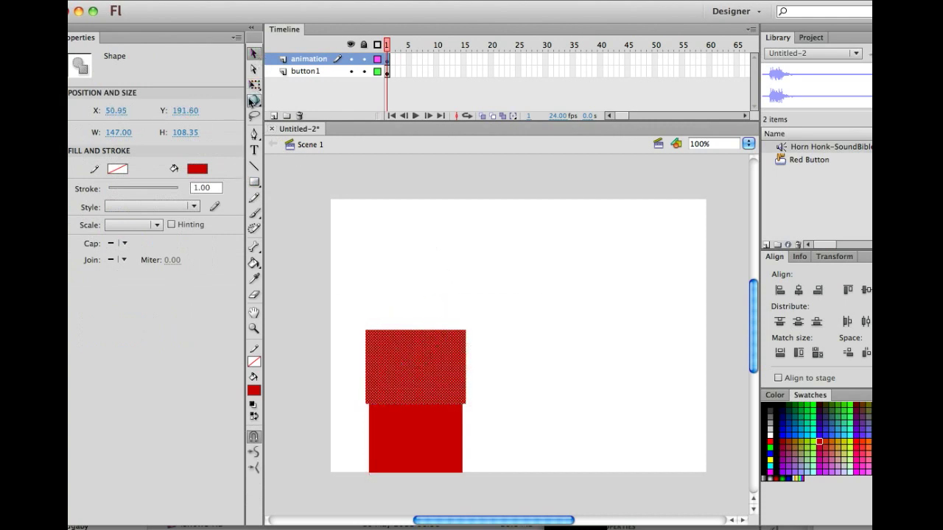
pyautogui.click(414, 367)
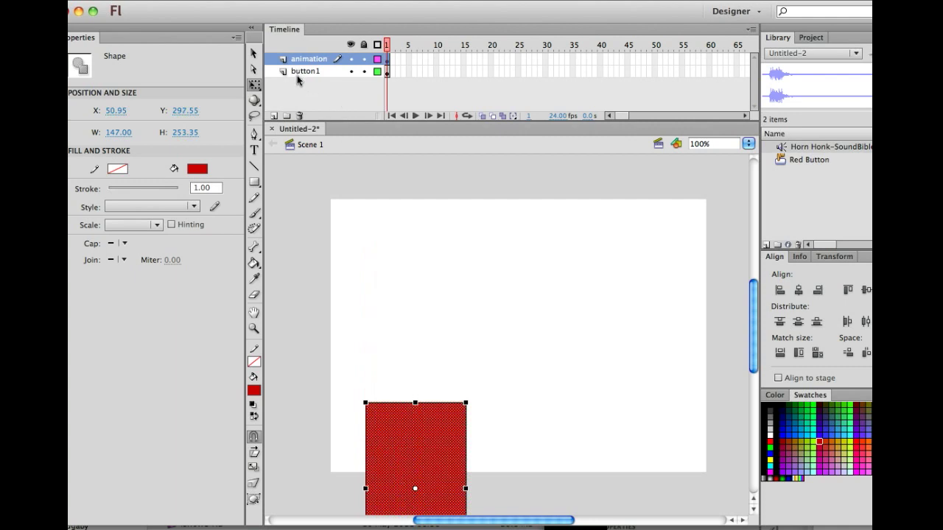
pyautogui.click(305, 59)
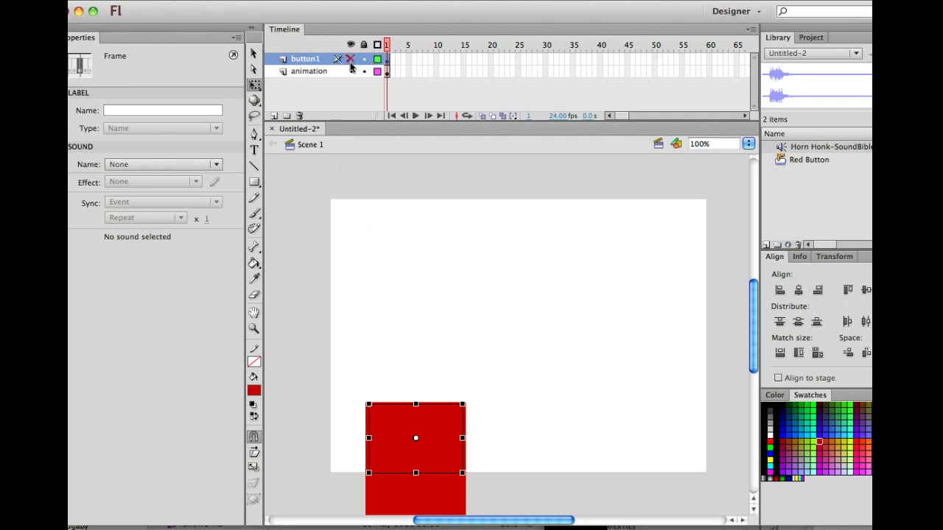
pyautogui.click(310, 70)
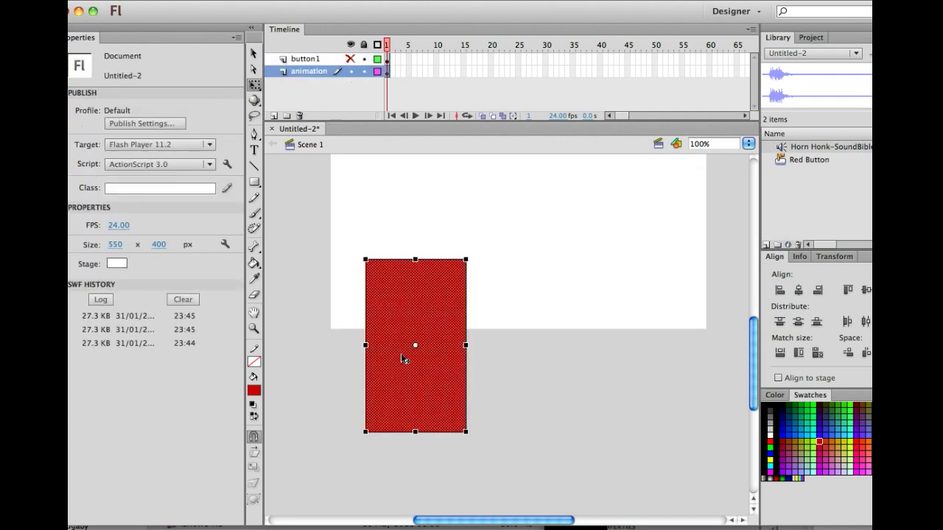
# - Apply Create Motion Tween to the red rectangle, accepting its conversion to Symbol 1
pyautogui.click(415, 345)
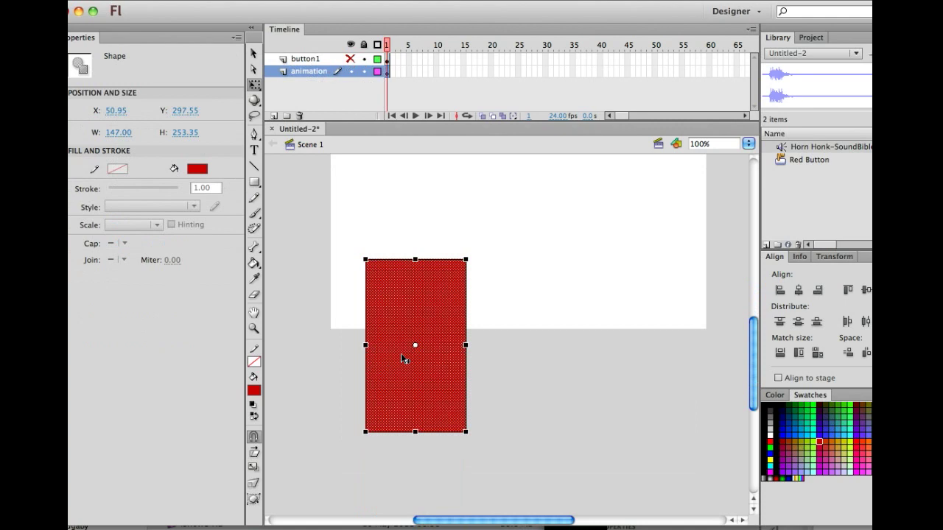
pyautogui.rightClick(415, 344)
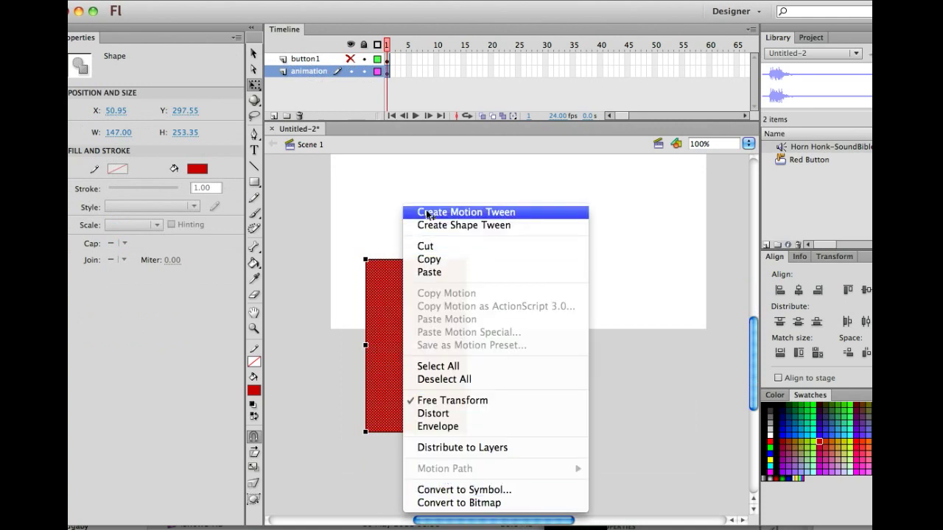
pyautogui.click(466, 212)
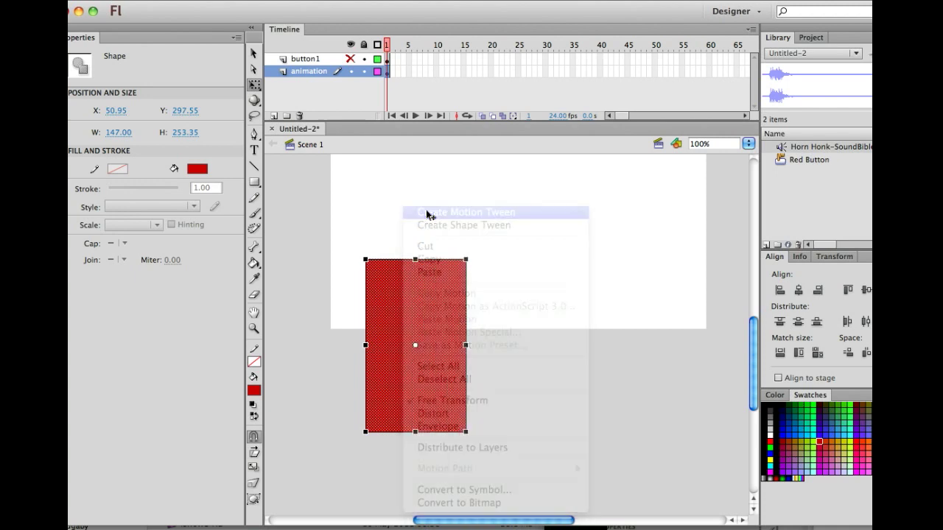
pyautogui.click(464, 212)
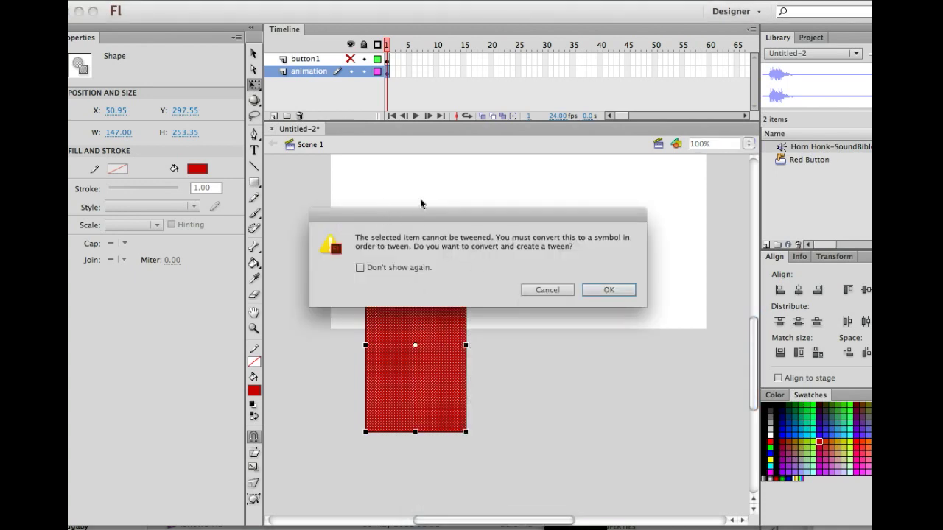
pyautogui.moveTo(408, 287)
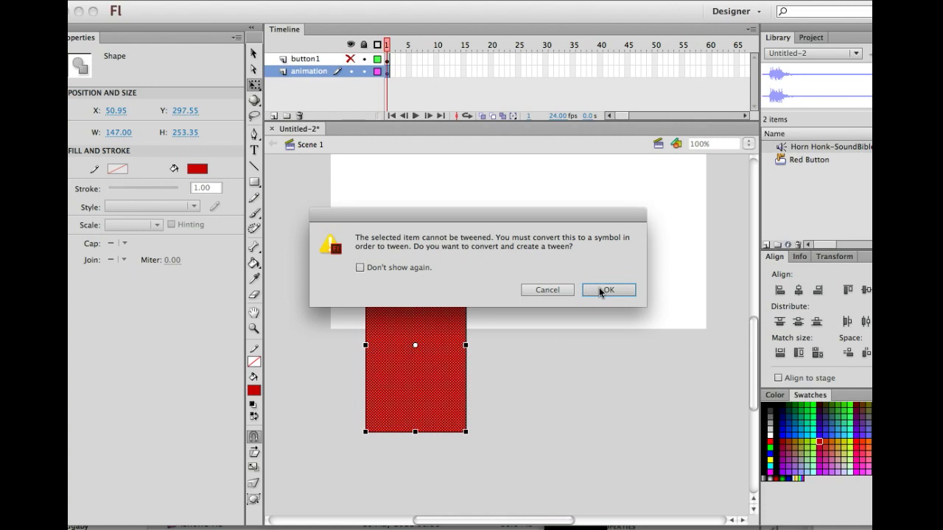
pyautogui.click(608, 289)
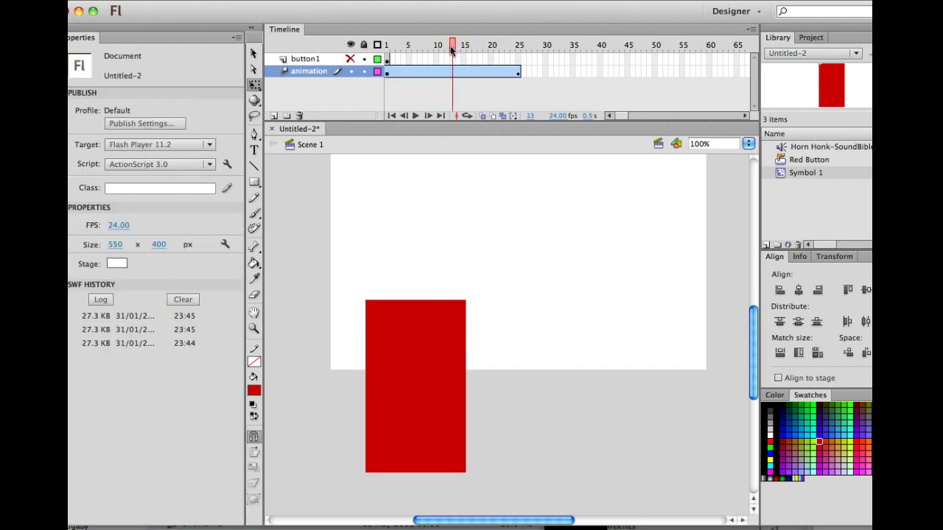
# - Stretch the rectangle upward at frame 13 of the tween, then return to frame 1
pyautogui.click(415, 387)
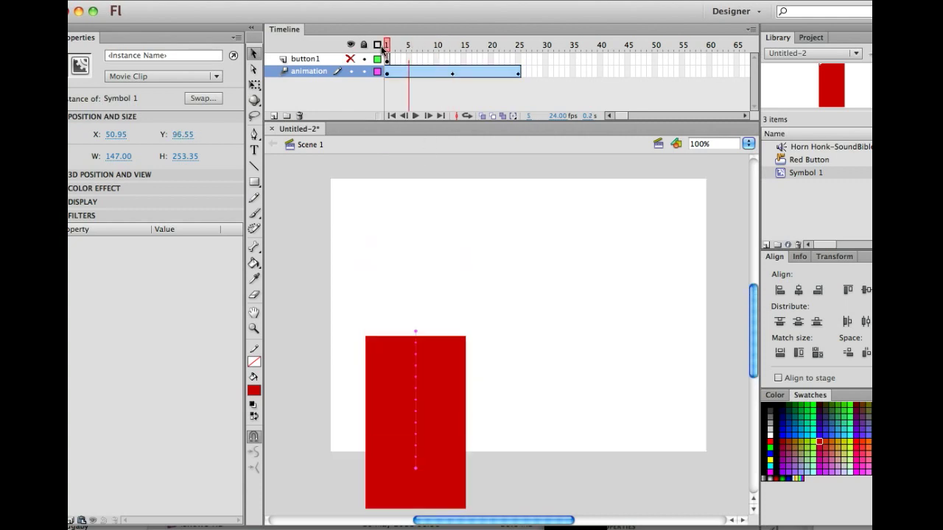
pyautogui.click(452, 45)
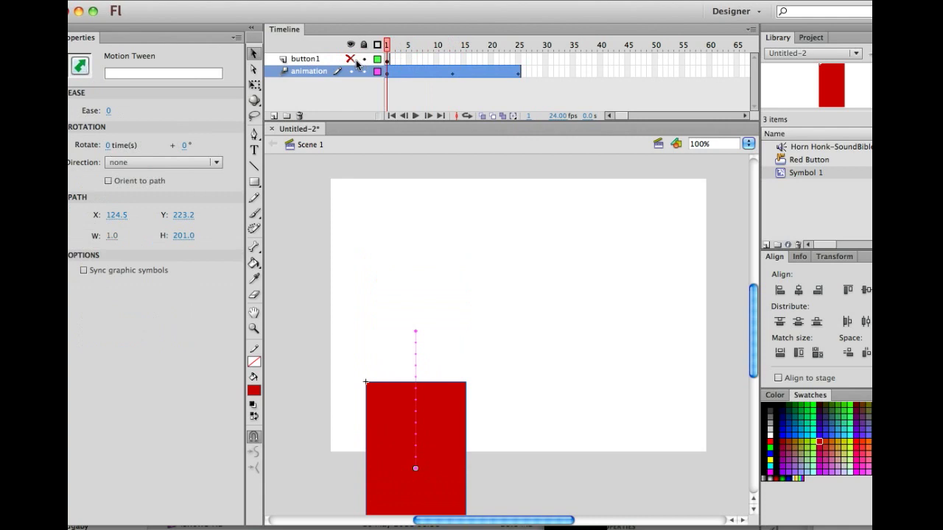
pyautogui.moveTo(357, 65)
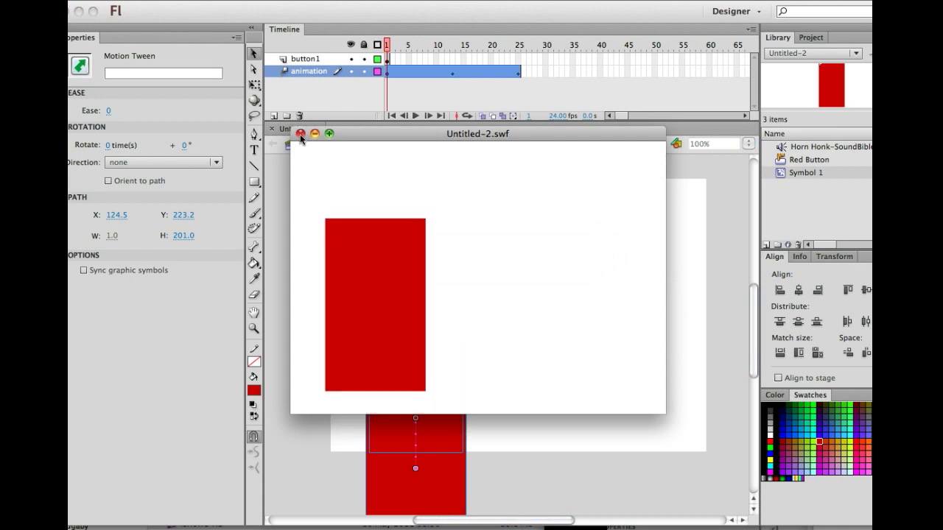
# - Extend the button1 layer to frame 25 and retest the animation preview
pyautogui.click(301, 134)
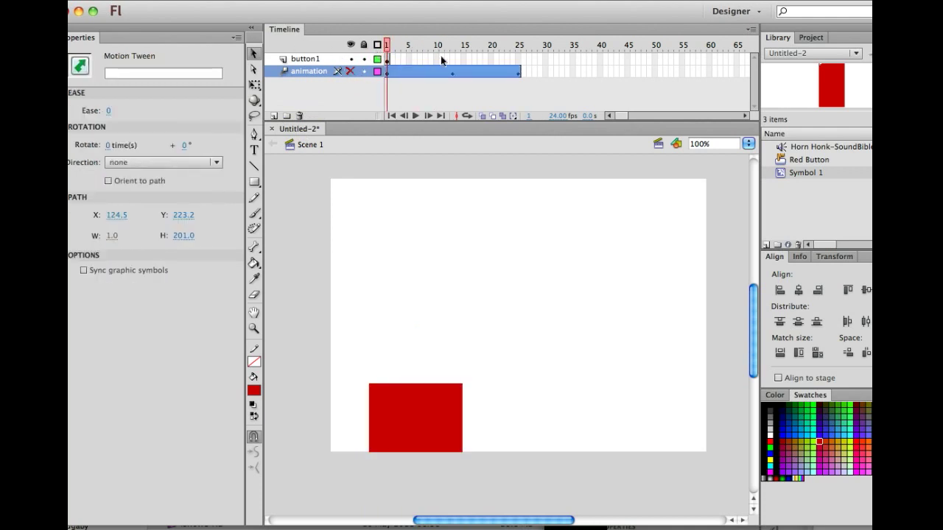
pyautogui.moveTo(516, 61)
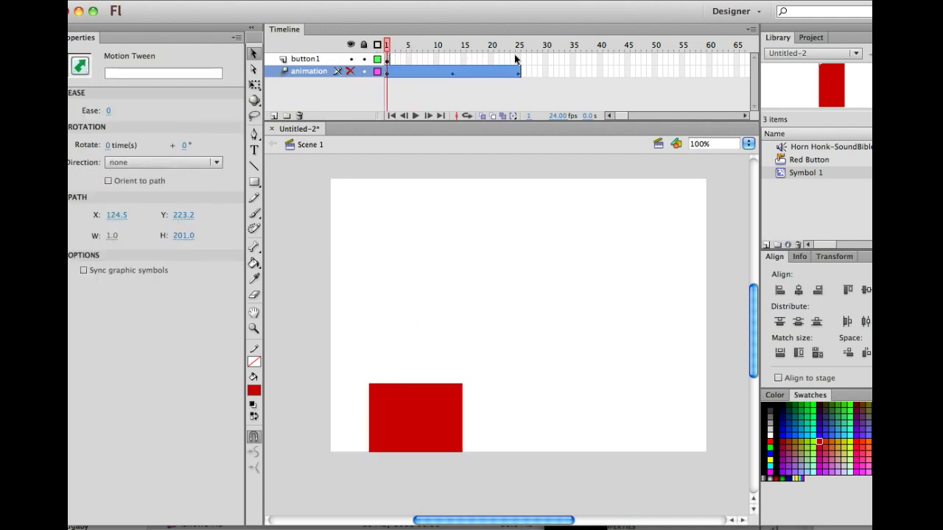
pyautogui.rightClick(519, 59)
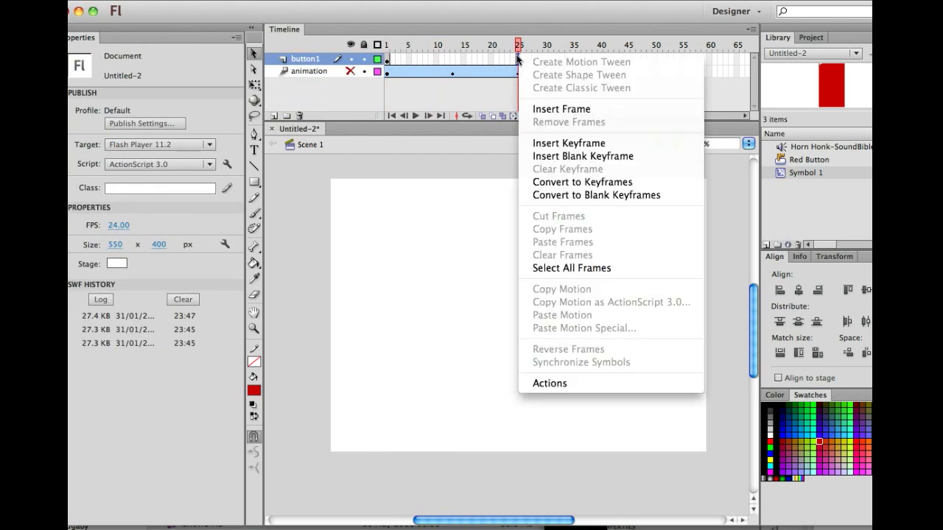
pyautogui.moveTo(561, 109)
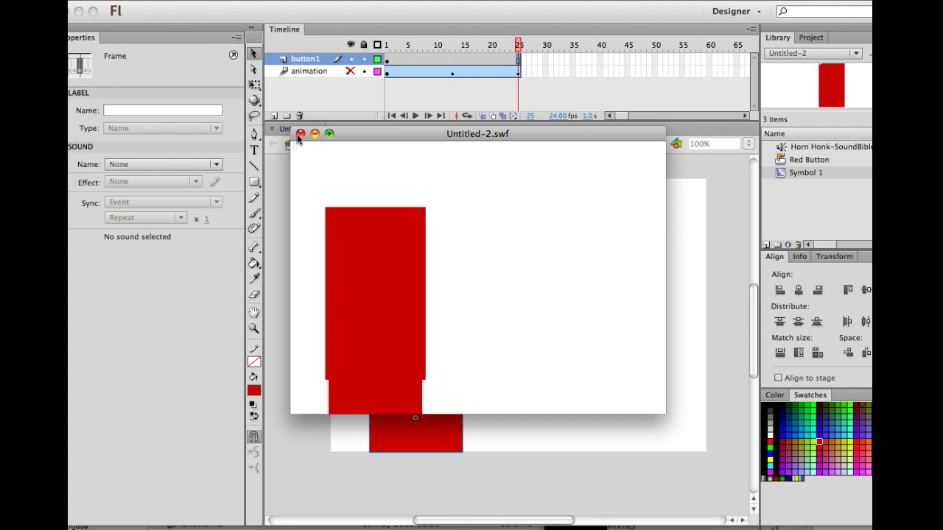
pyautogui.click(300, 133)
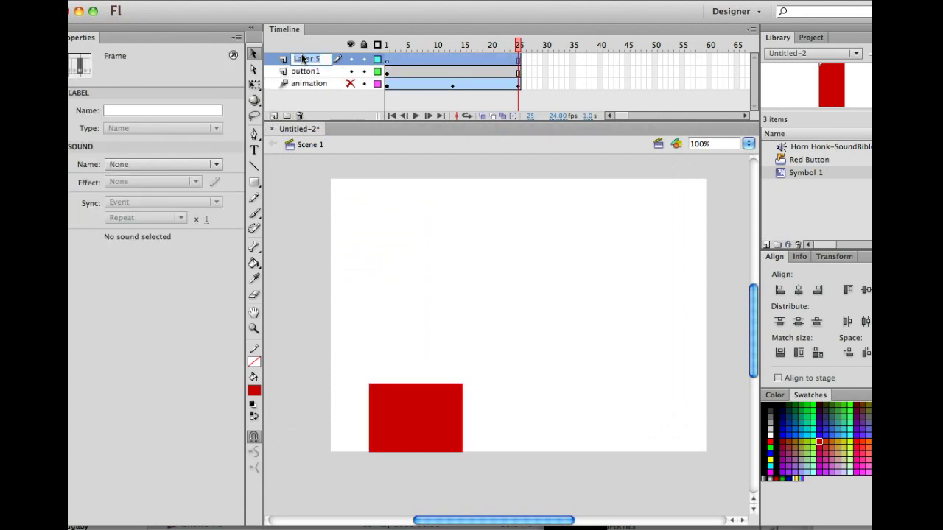
# - Name the top layer 'actions' and put stop(); on its first frame
pyautogui.write('actions')
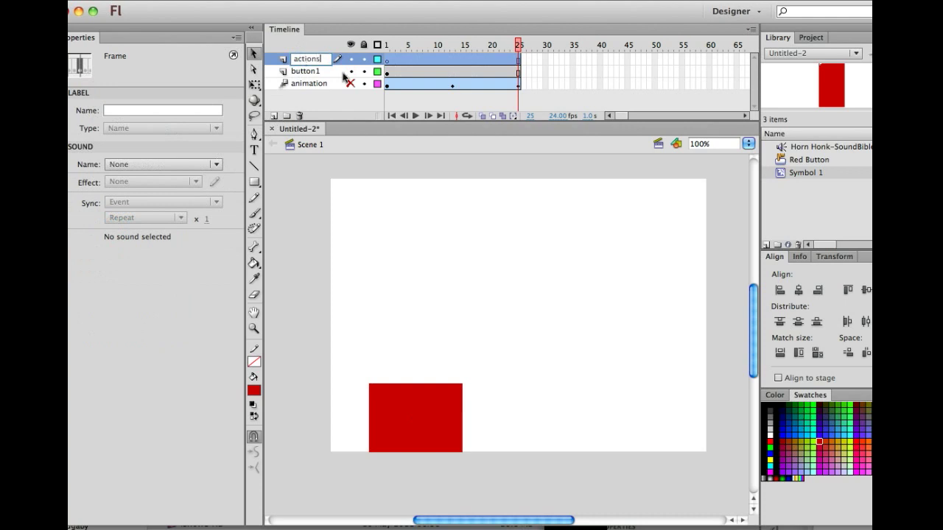
pyautogui.click(387, 58)
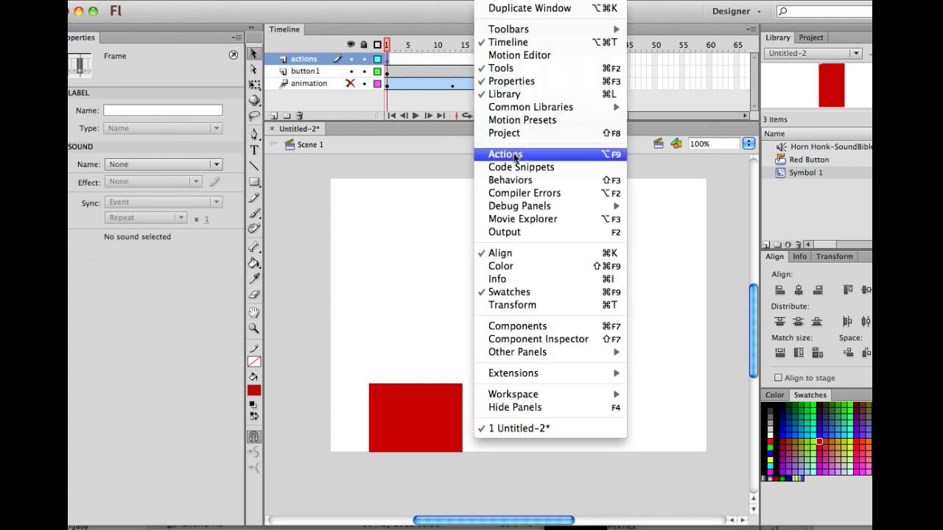
pyautogui.click(505, 154)
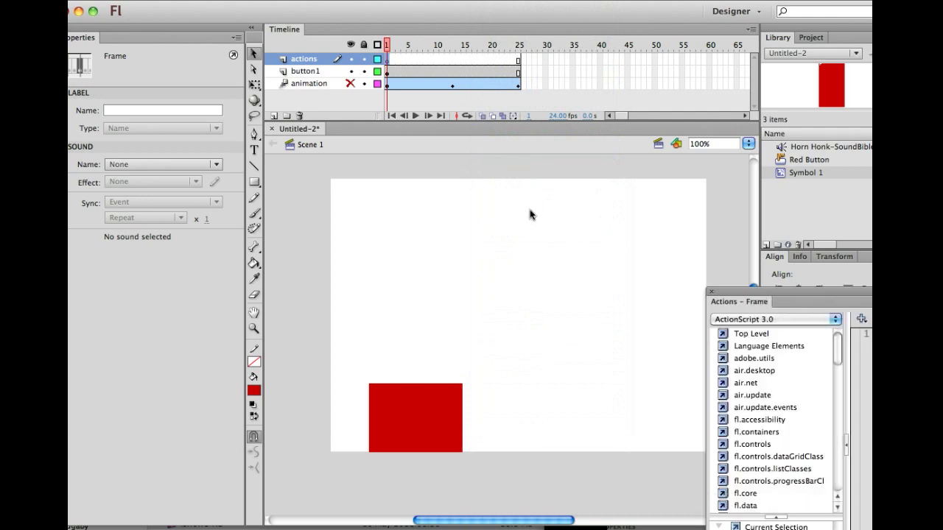
pyautogui.write('s')
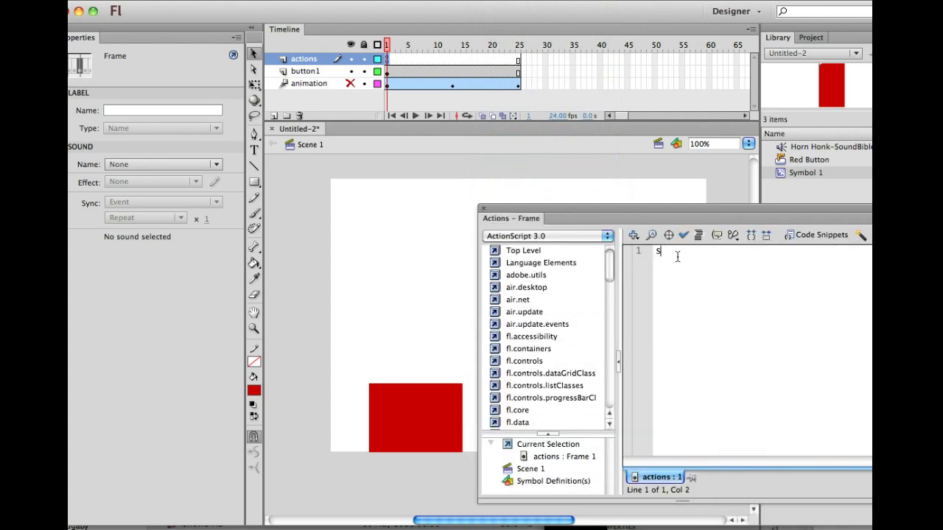
pyautogui.write('top()')
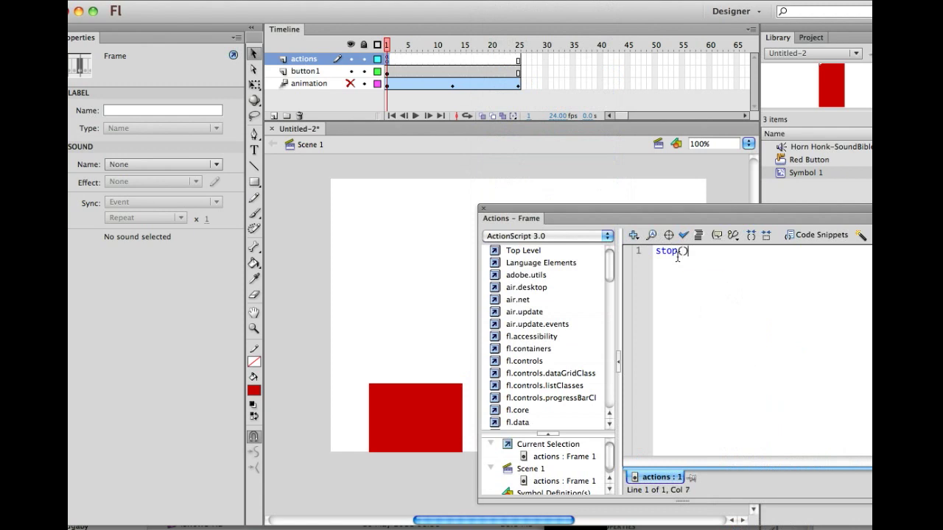
pyautogui.write(';')
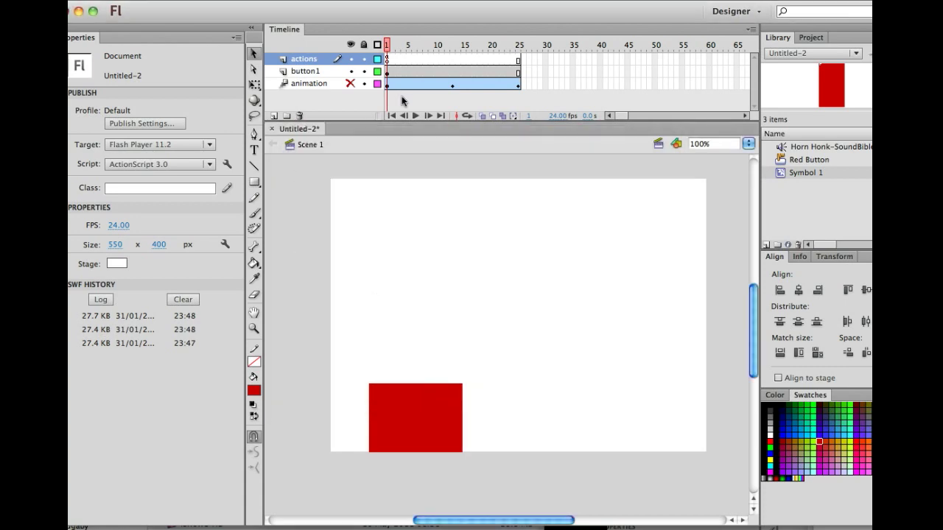
# - Select the red button on stage and give it the instance name red_btn_1
pyautogui.click(414, 417)
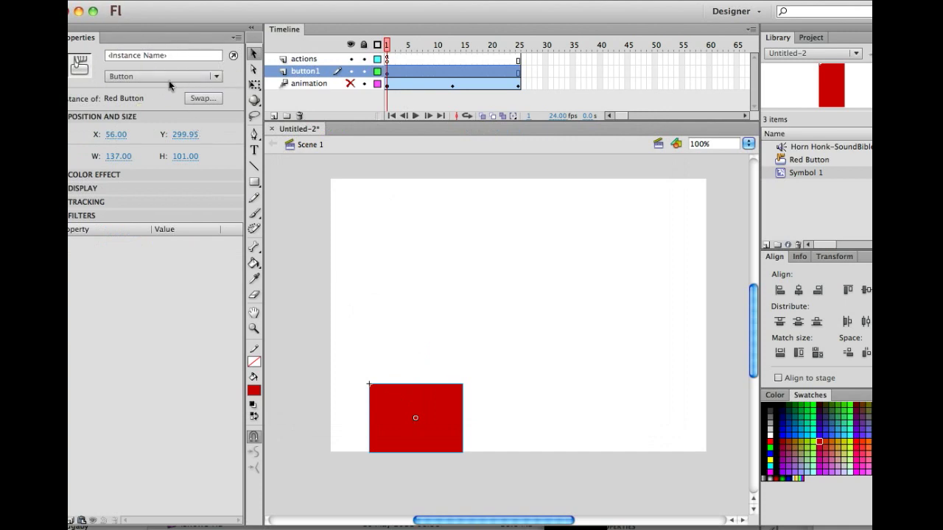
pyautogui.click(162, 56)
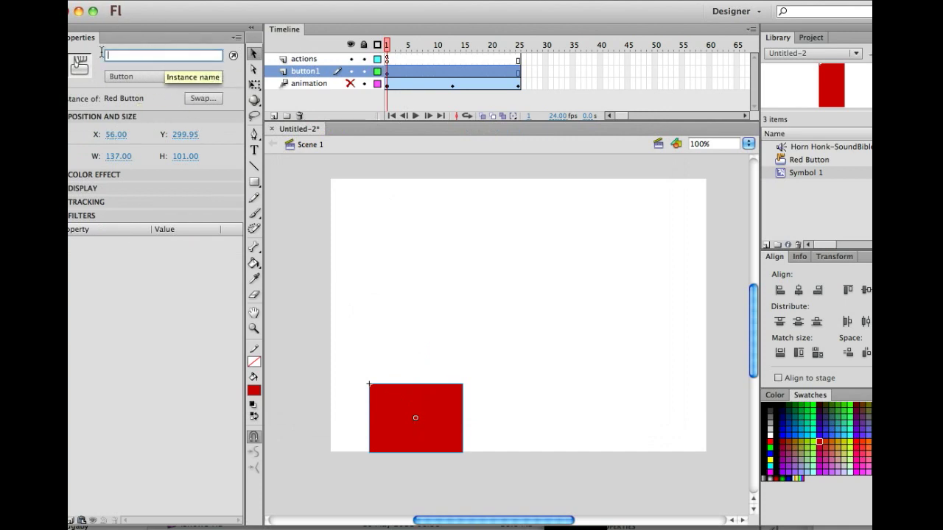
pyautogui.write('red_btn_1')
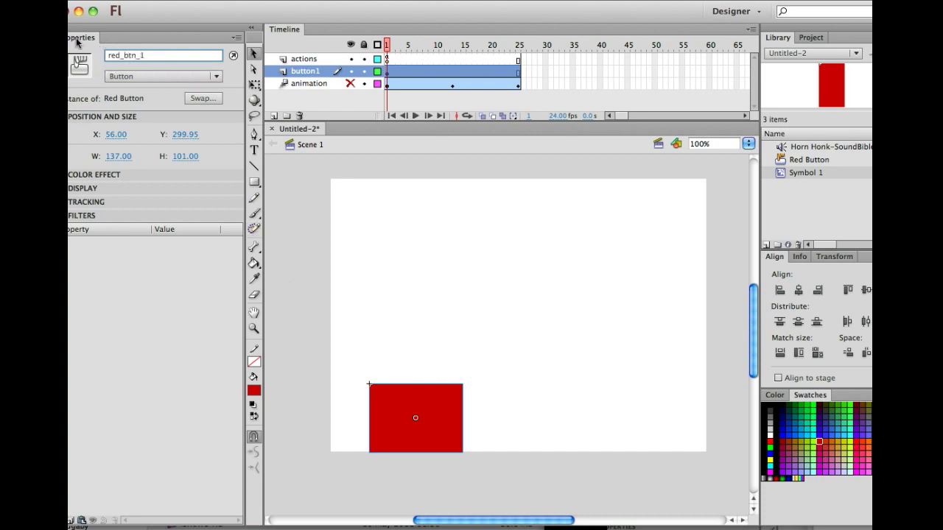
pyautogui.moveTo(370, 173)
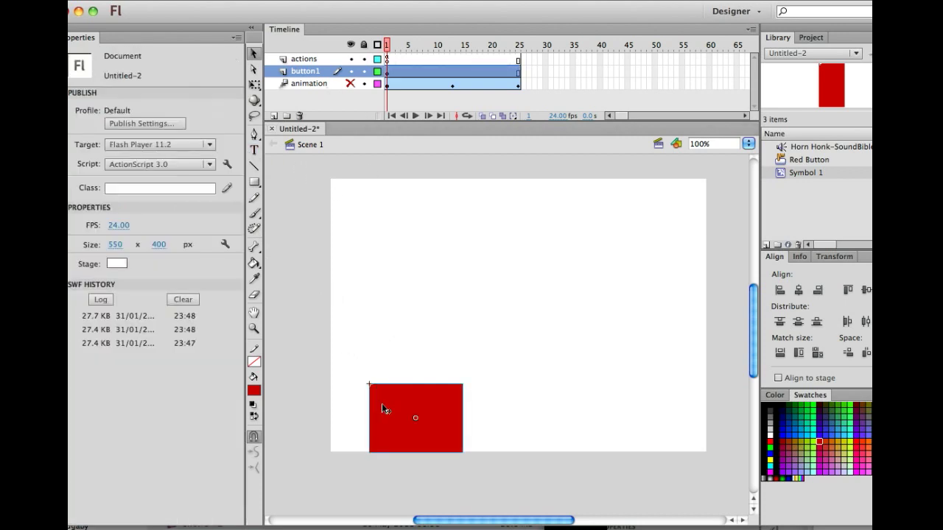
# - Open Actions and Code Snippets for the selected red button, expanding Timeline Navigation
pyautogui.click(414, 418)
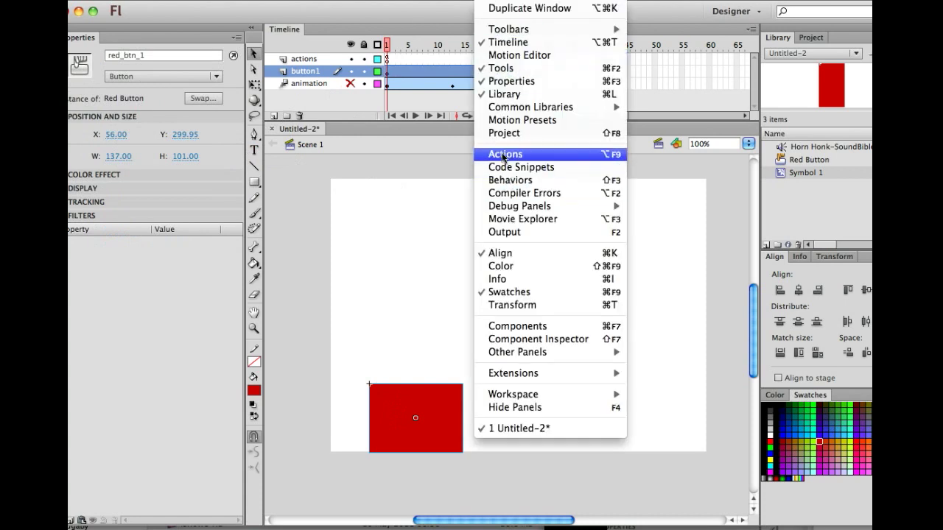
pyautogui.click(506, 154)
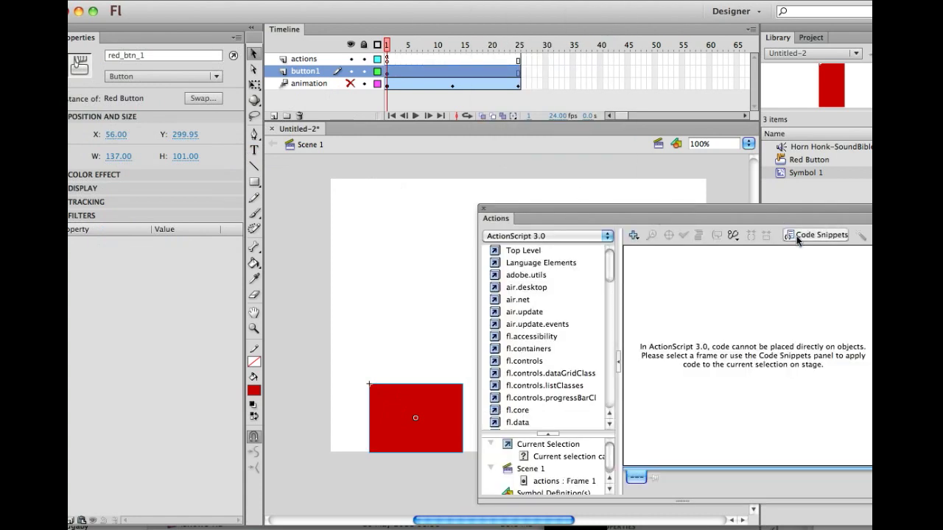
pyautogui.click(816, 234)
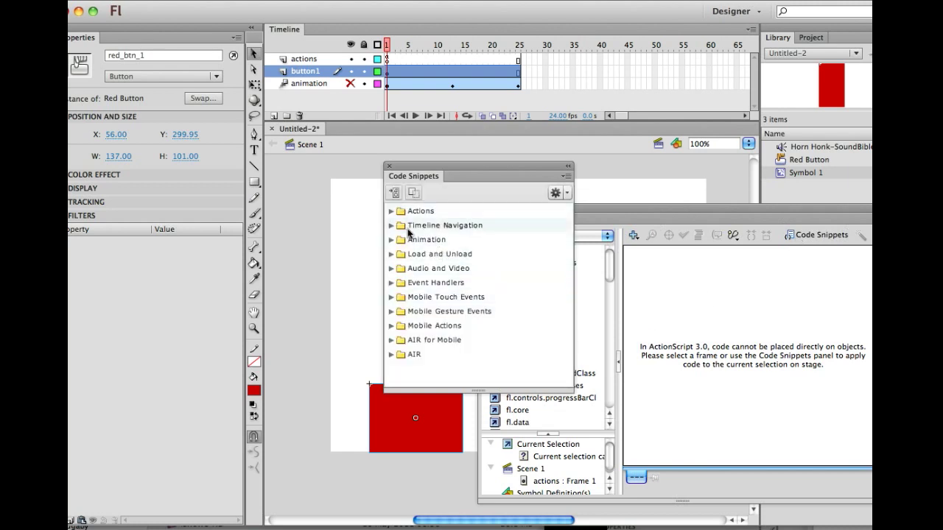
pyautogui.click(445, 224)
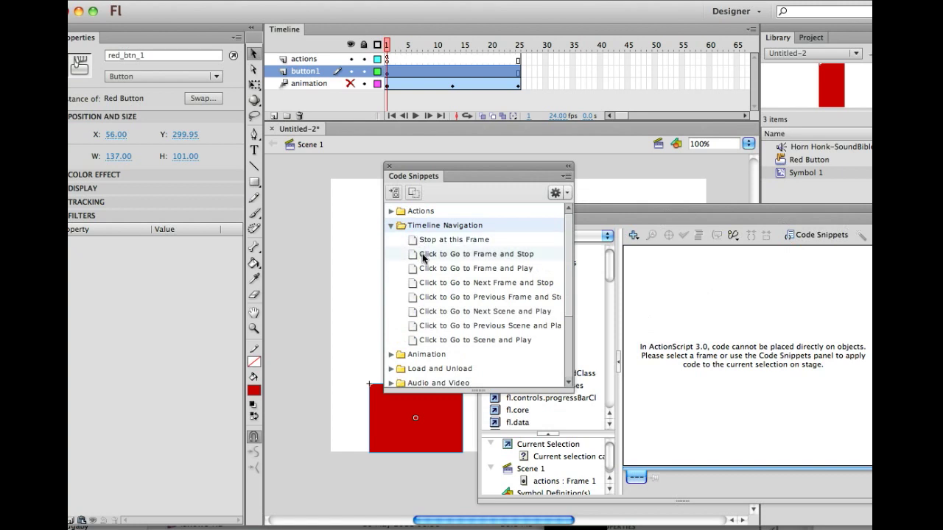